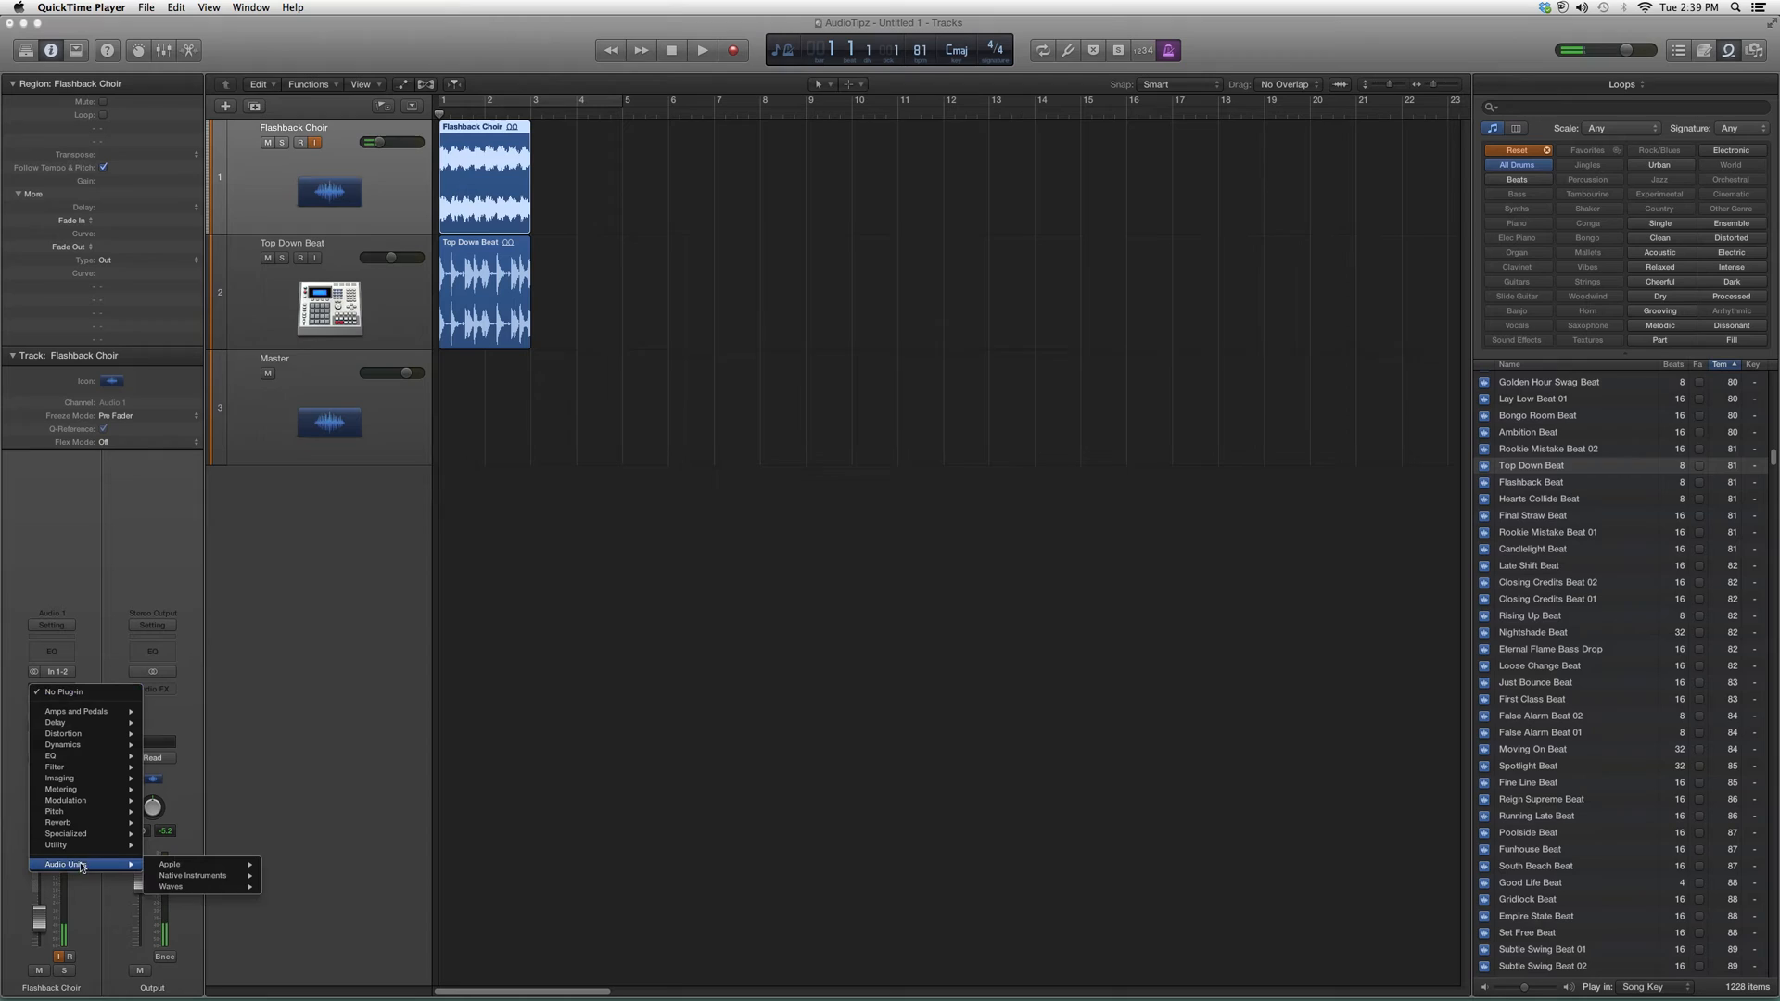
# Insert the Waves Aphex Vintage Exciter (Stereo) from Audio Units on the Flashback Choir track
pyautogui.click(171, 887)
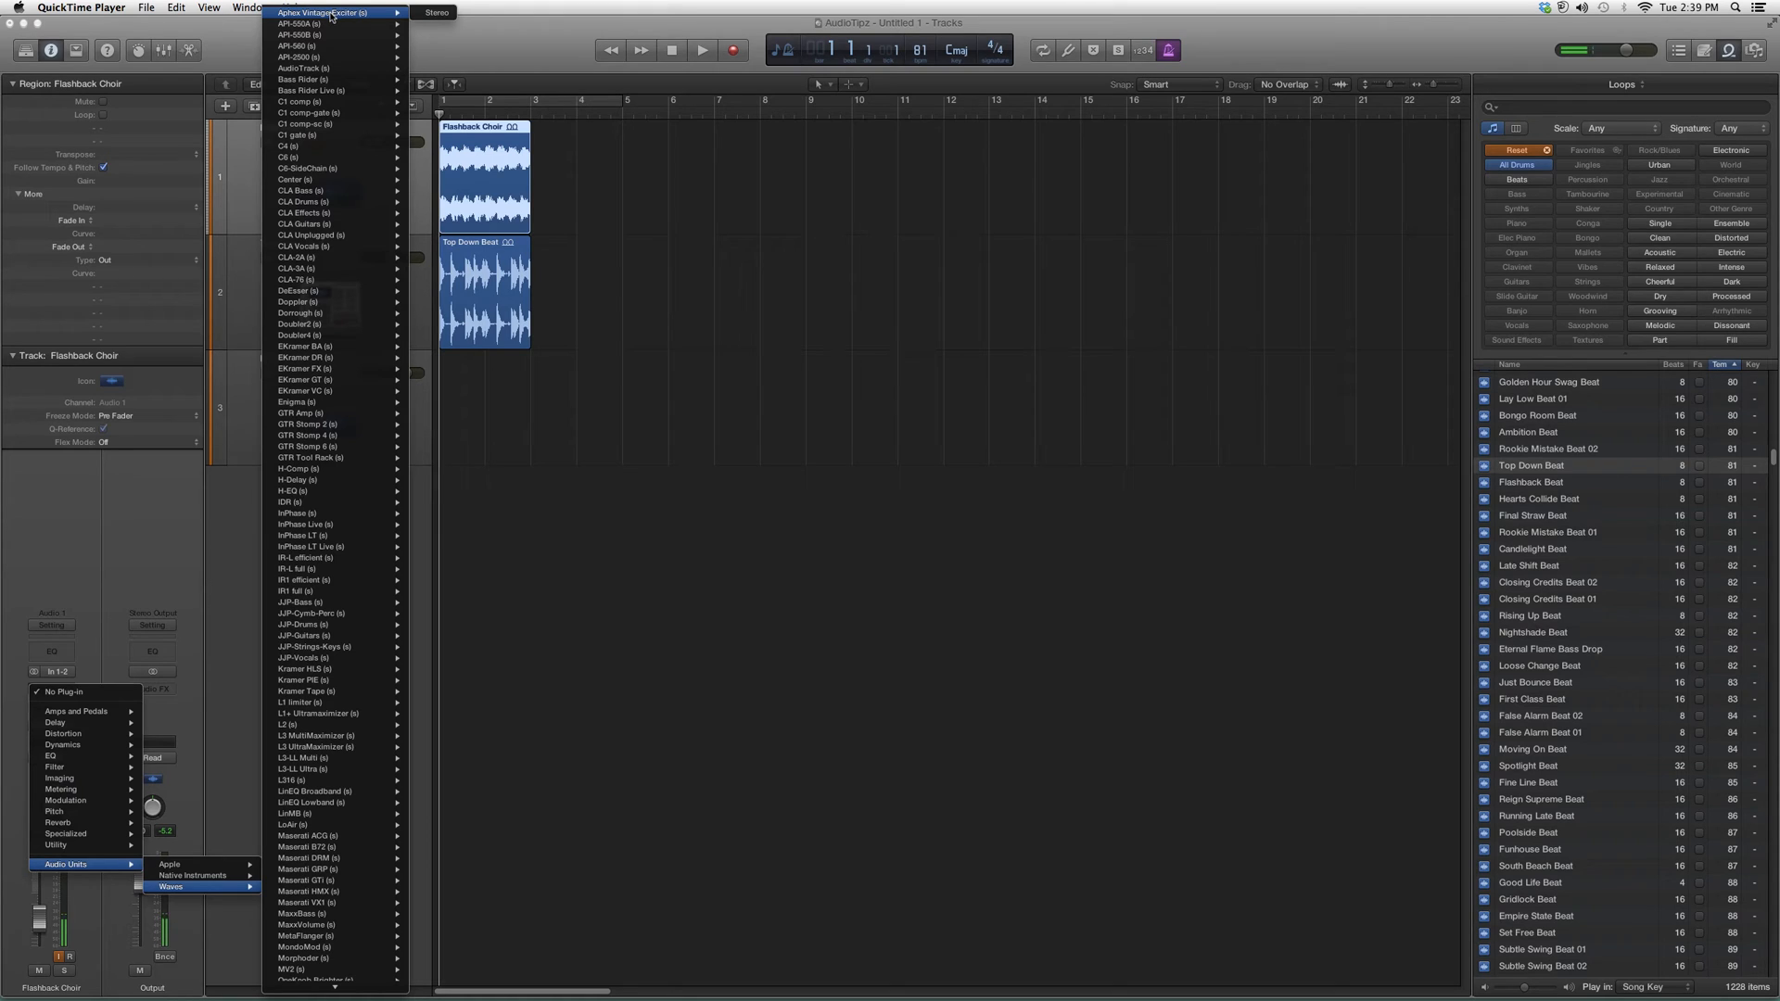
pyautogui.click(324, 13)
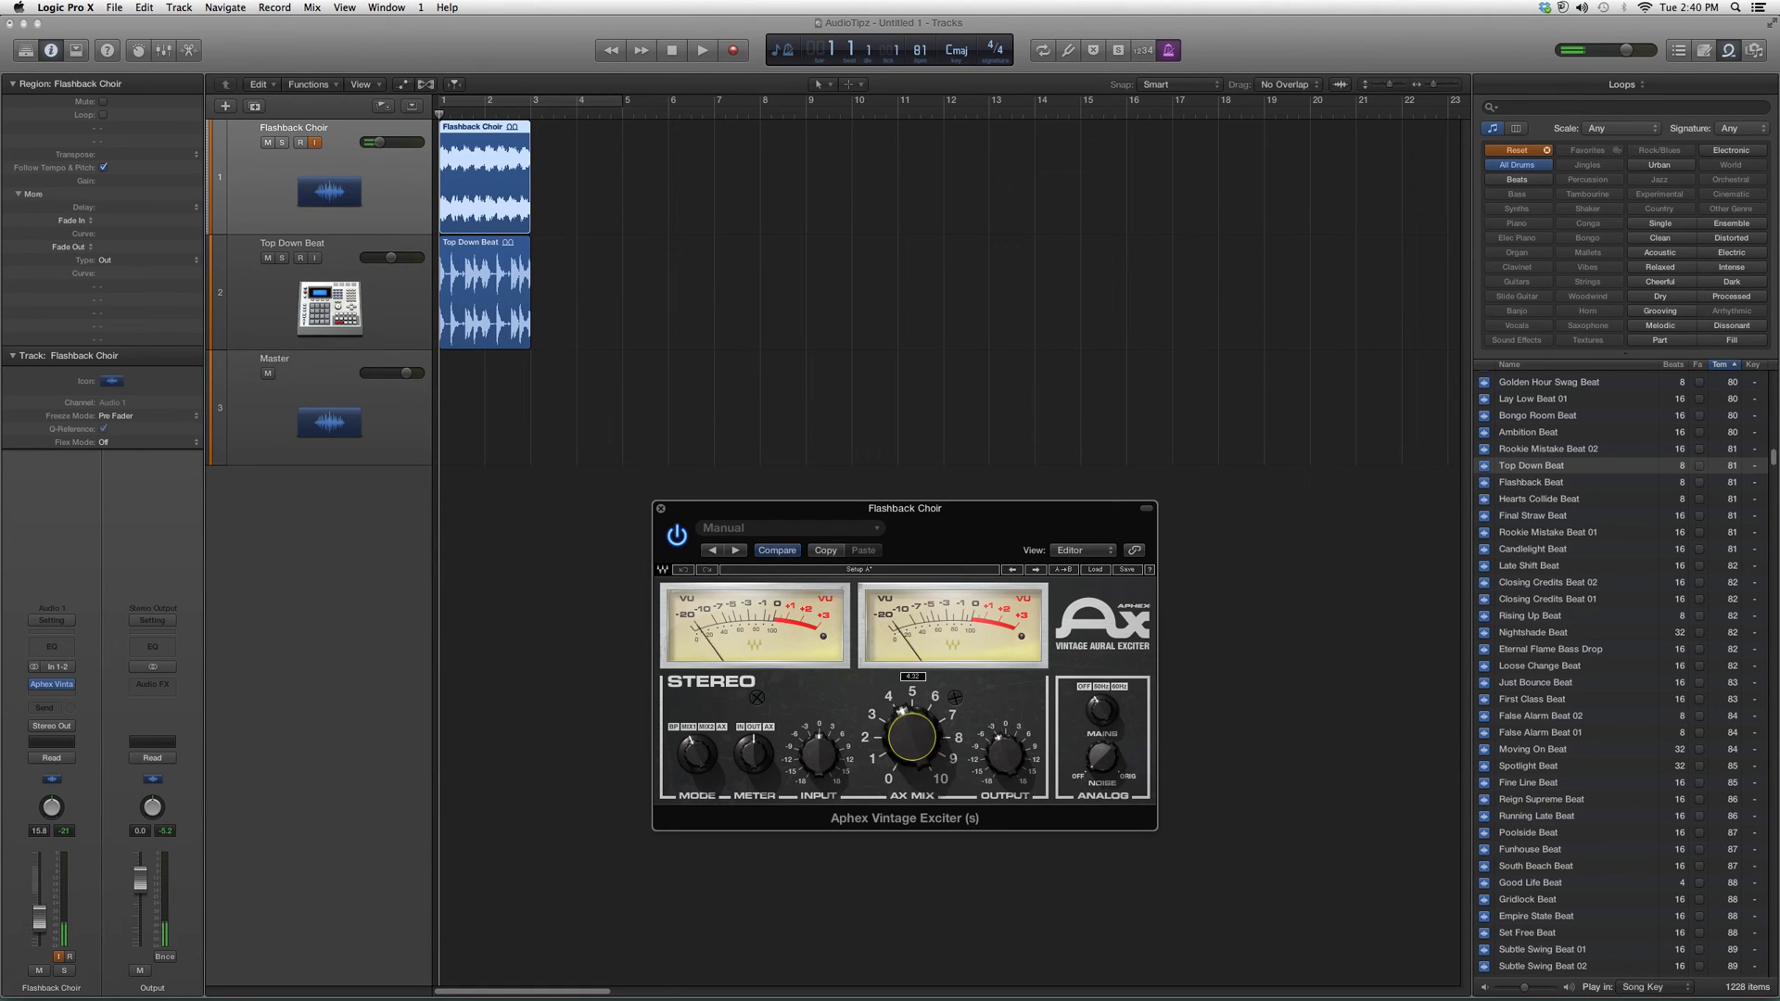
# Nudge a control slightly in the open Aphex Vintage Exciter window
pyautogui.moveTo(908, 738); pyautogui.dragTo(908, 732)
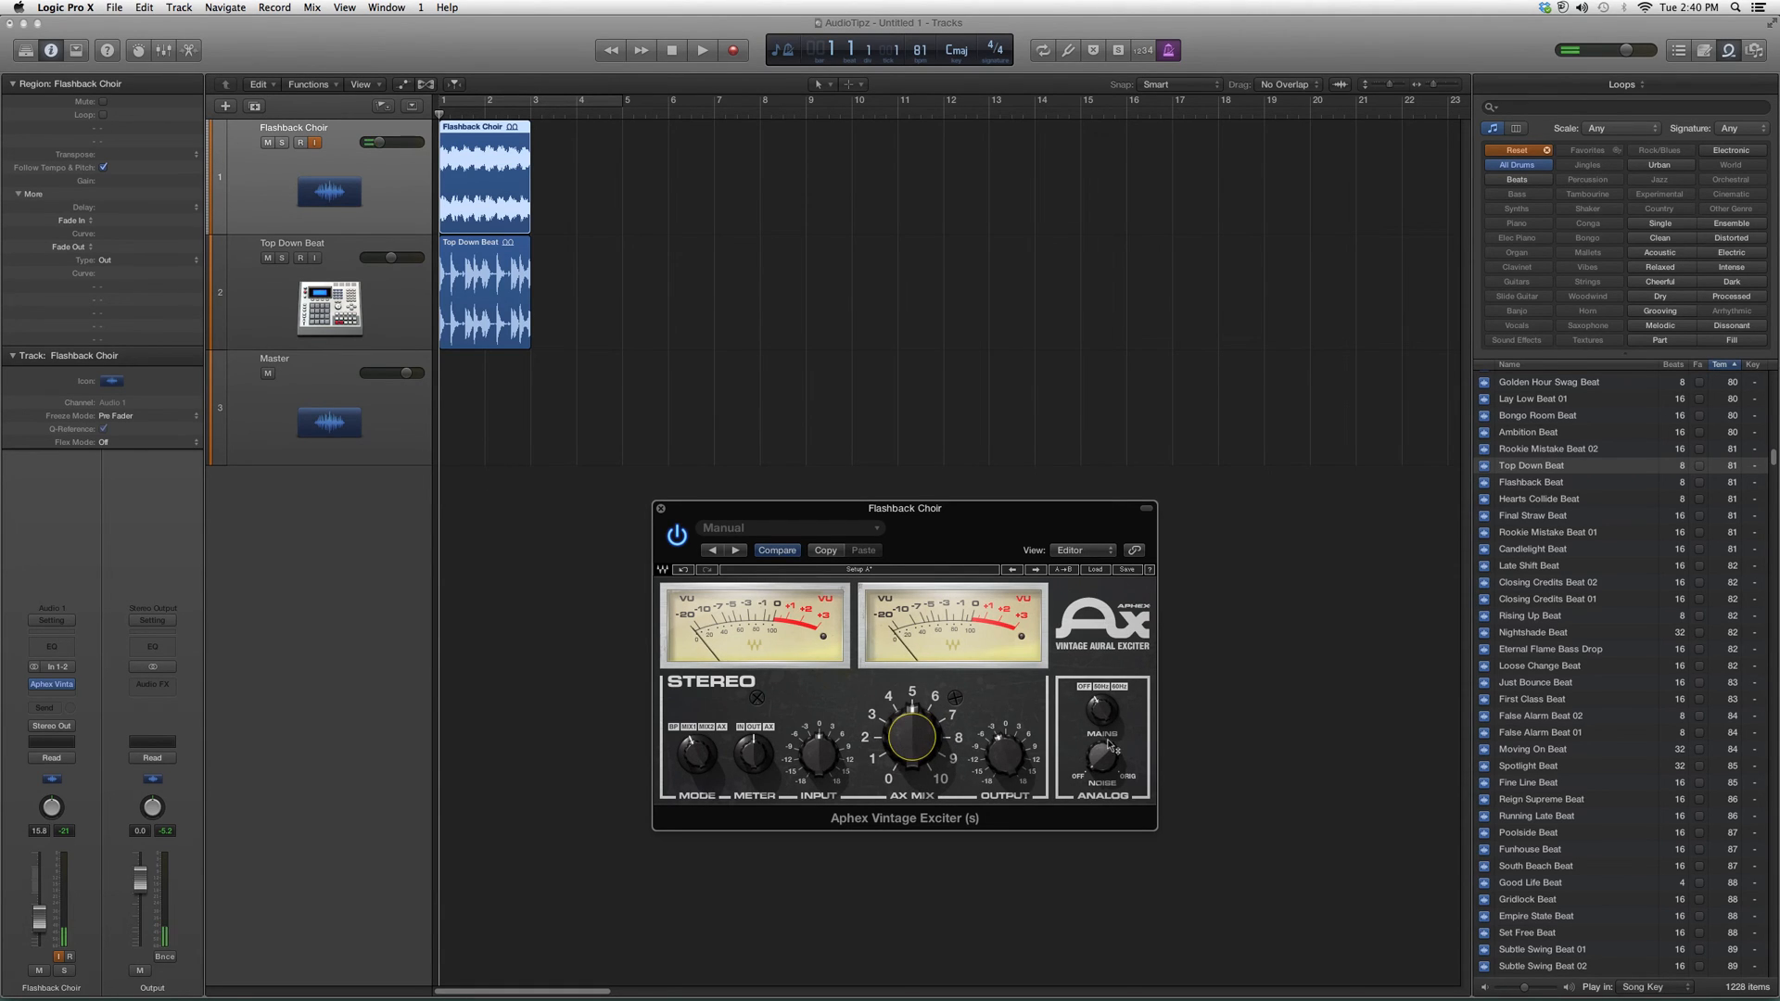